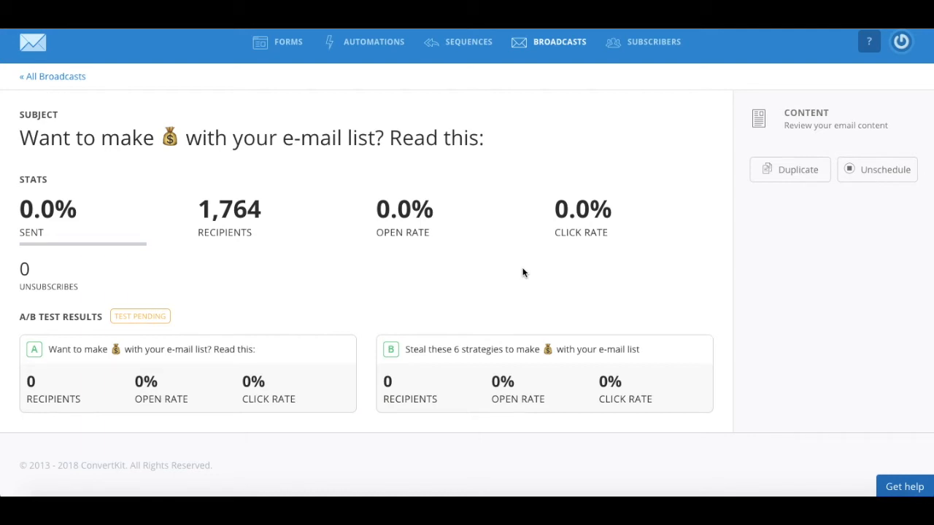
{"action": "mouse_move", "coordinate": [463, 445]}
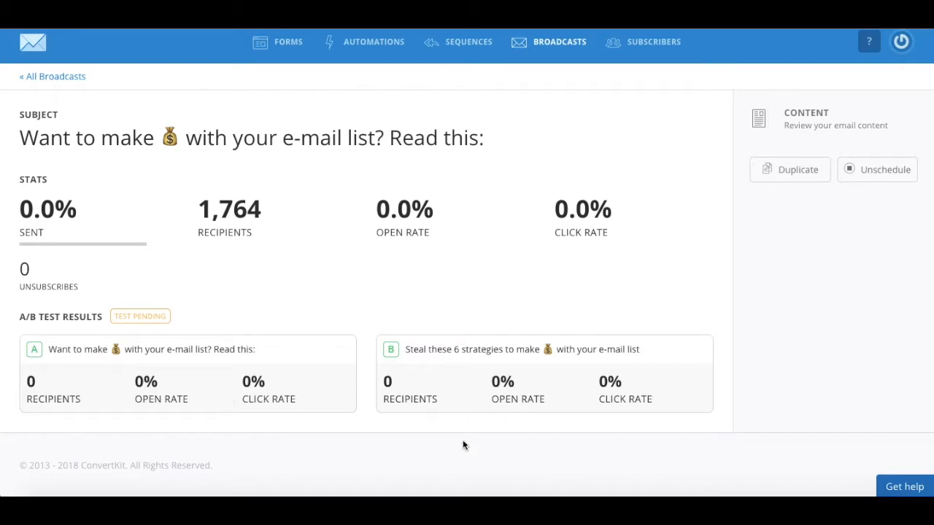
{"action": "mouse_move", "coordinate": [563, 268]}
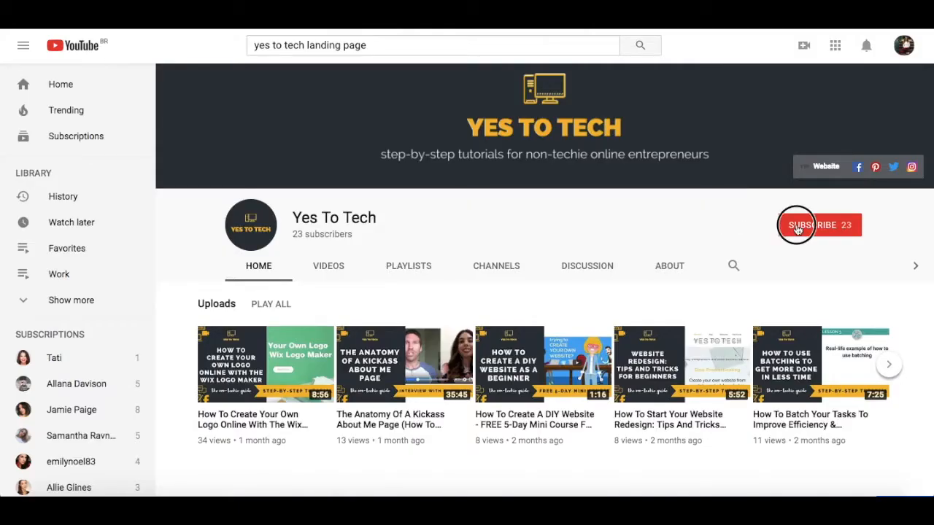
Step: Open the Yes To Tech channel home page on YouTube, showing its uploads
{"action": "left_click", "coordinate": [819, 225]}
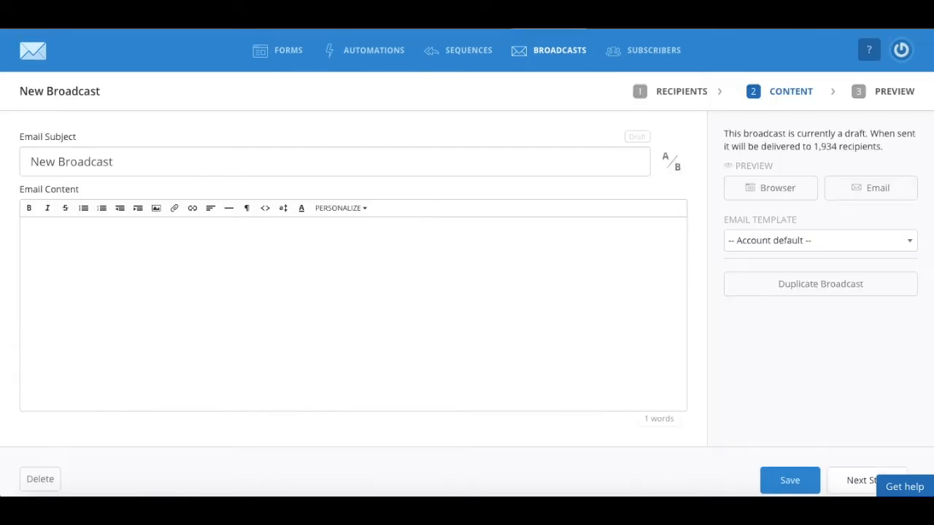
{"action": "mouse_move", "coordinate": [319, 131]}
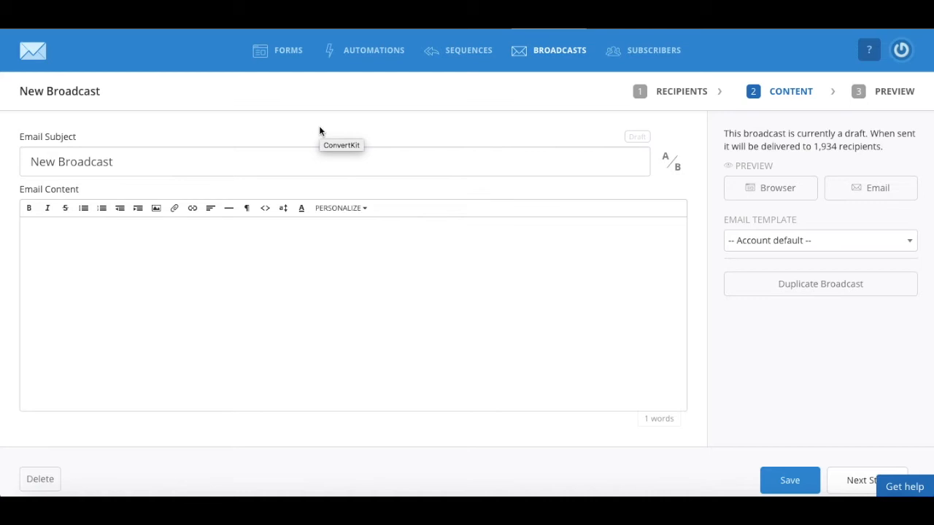
{"action": "mouse_move", "coordinate": [675, 178]}
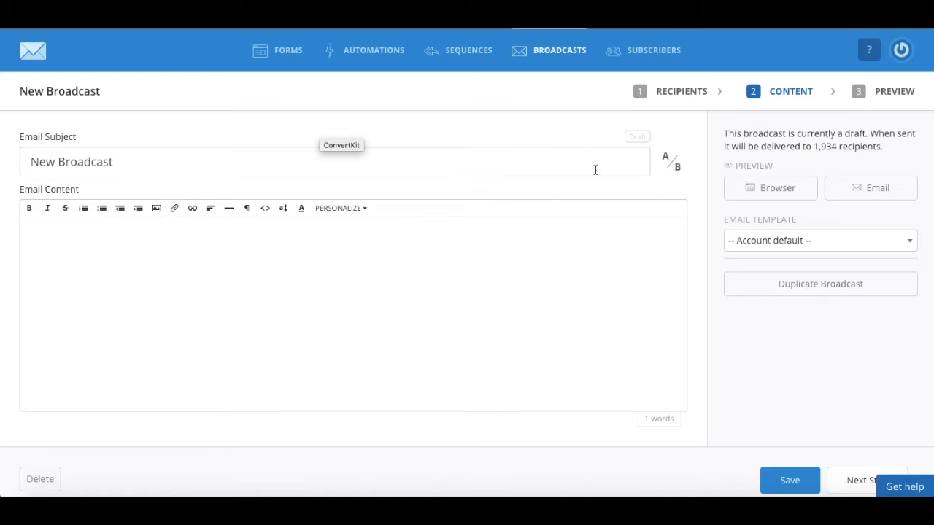
{"action": "mouse_move", "coordinate": [558, 196]}
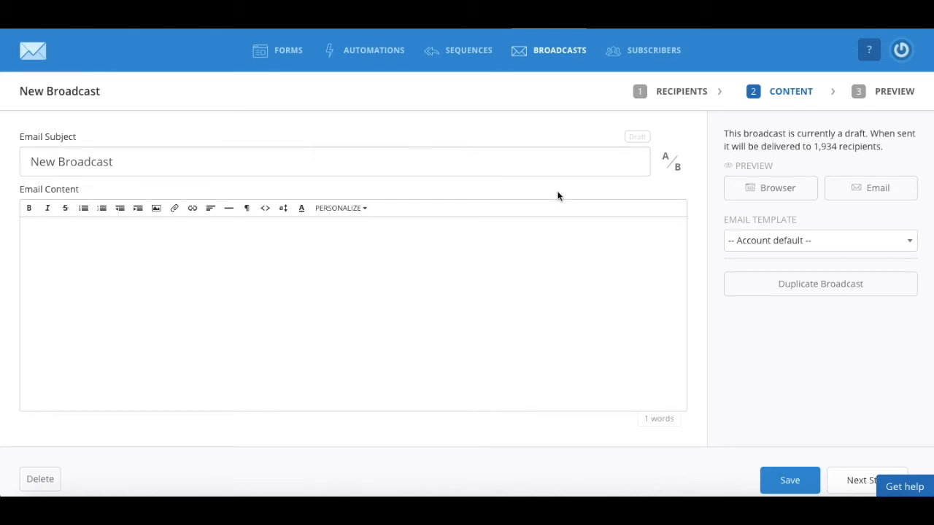
{"action": "mouse_move", "coordinate": [430, 448]}
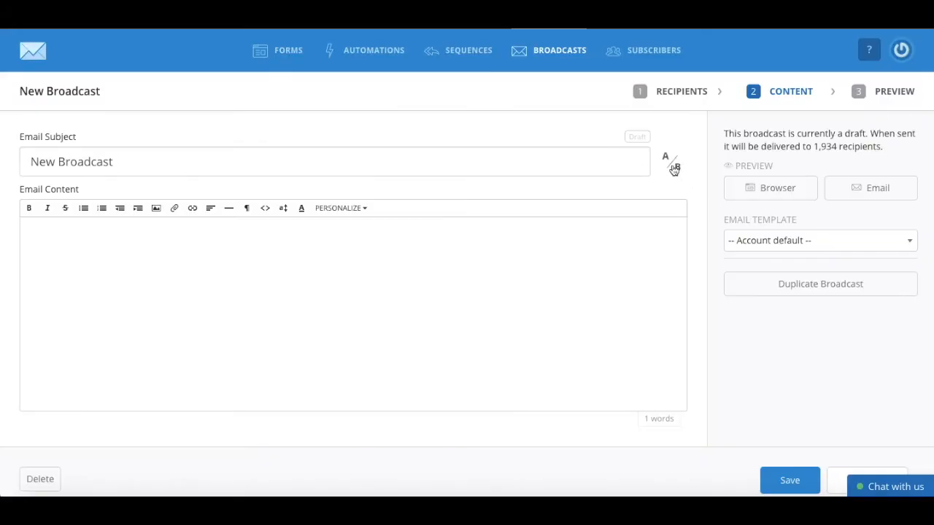
Step: Turn the A/B subject test on, off, and back on, leaving an empty B subject
{"action": "left_click", "coordinate": [665, 157]}
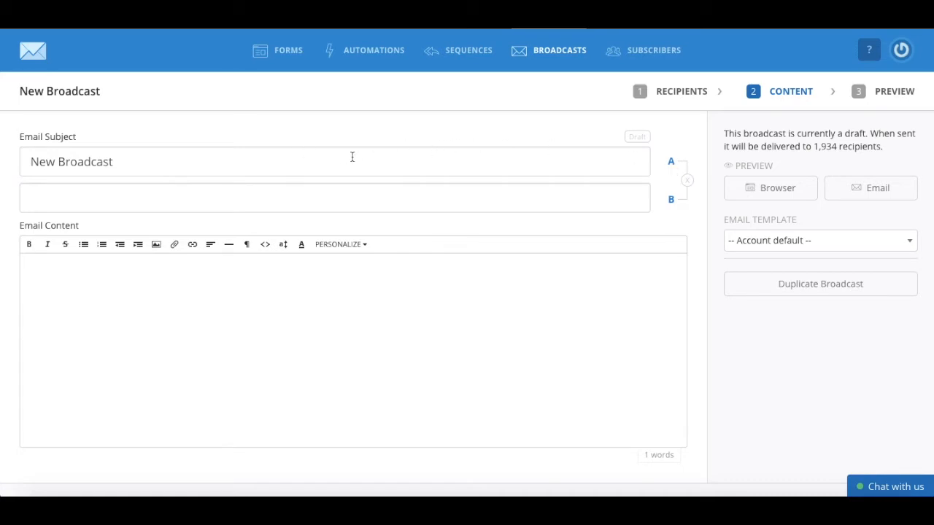
{"action": "mouse_move", "coordinate": [347, 157]}
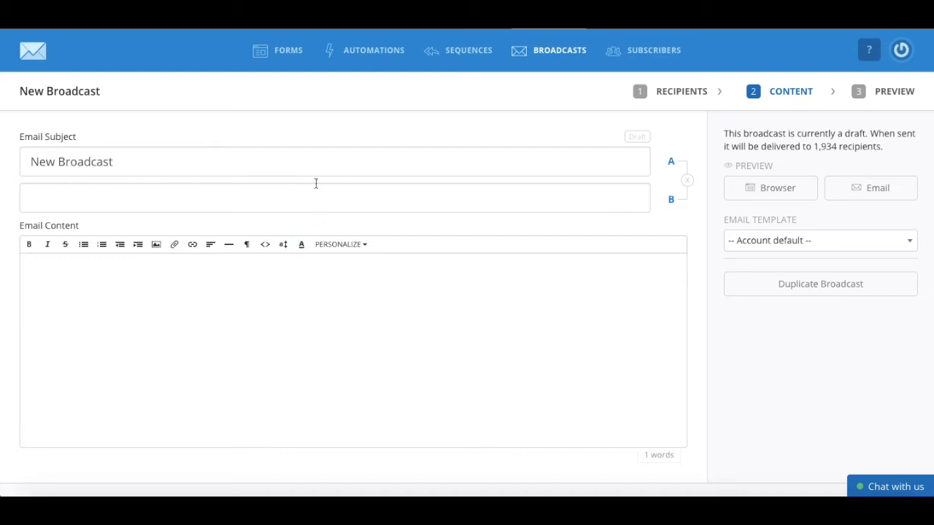
{"action": "mouse_move", "coordinate": [316, 174]}
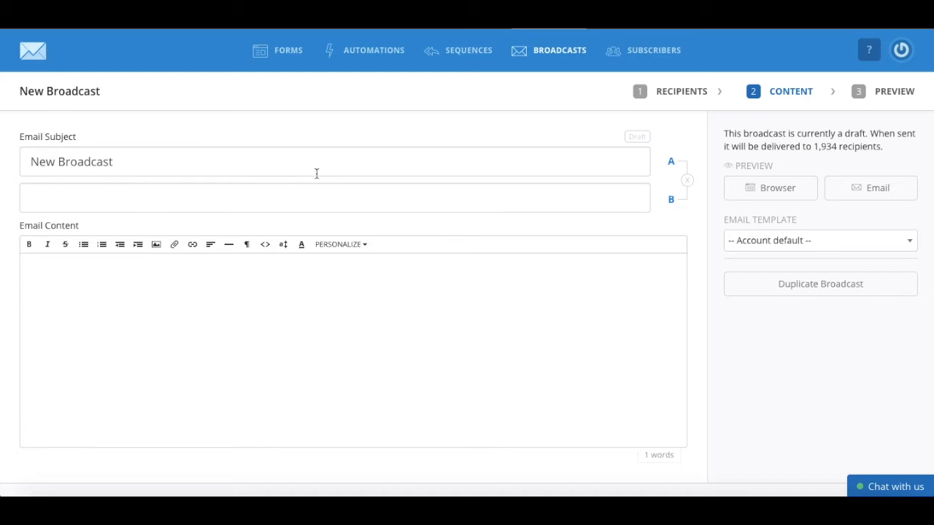
{"action": "mouse_move", "coordinate": [697, 197]}
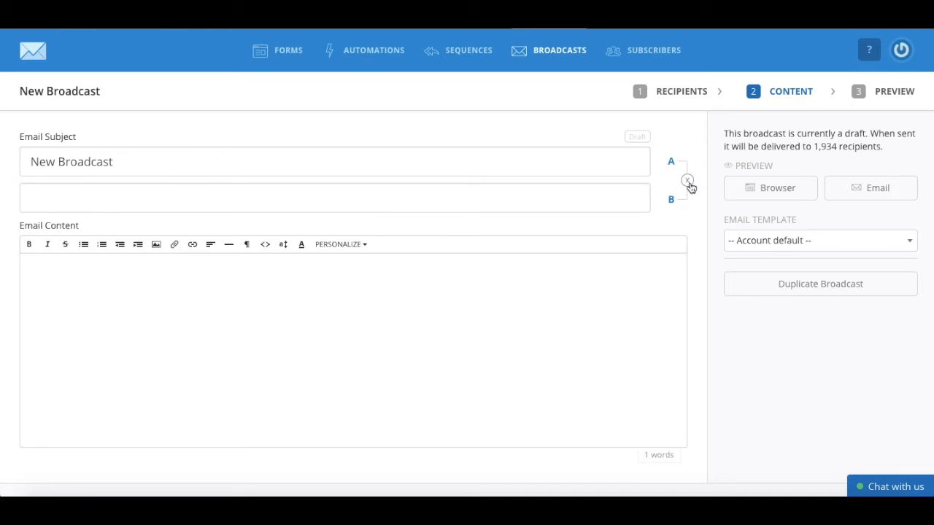
{"action": "left_click", "coordinate": [687, 180]}
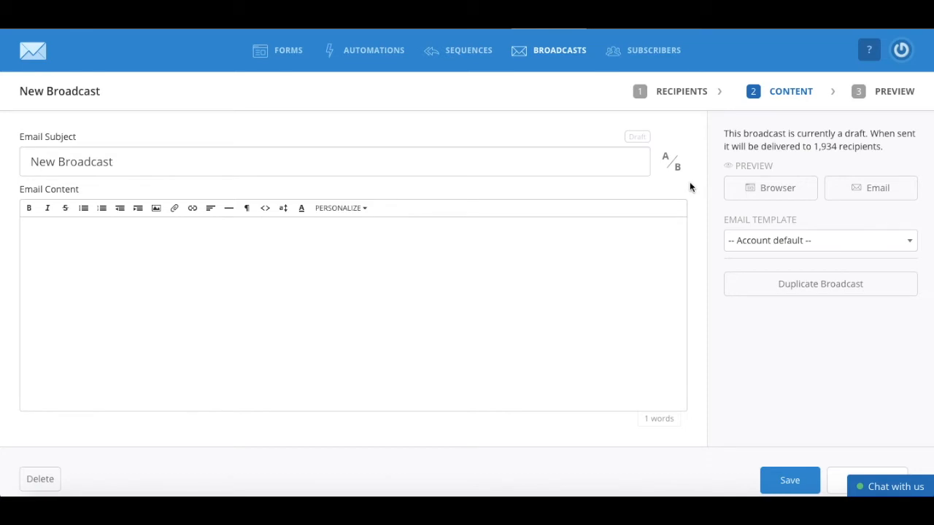
{"action": "left_click", "coordinate": [671, 161]}
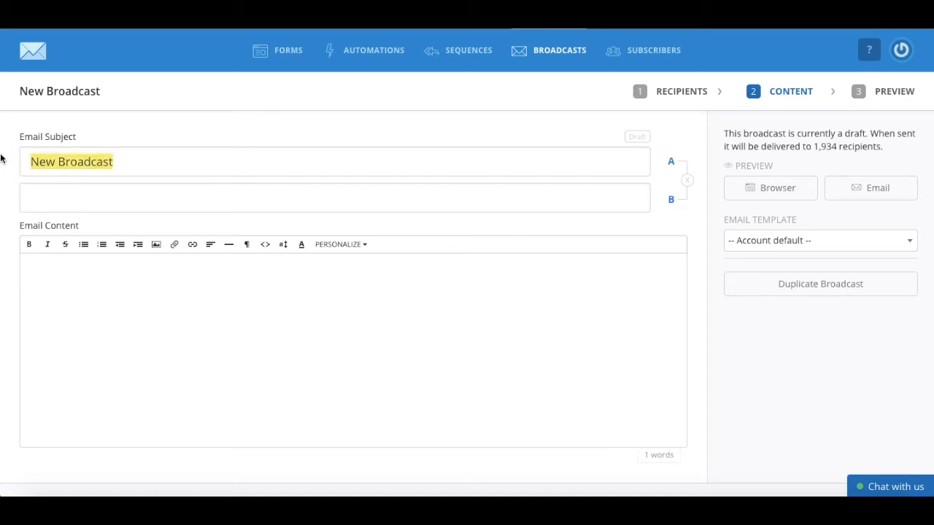
Step: Fill in both A/B subject lines and a one-line body, save the draft, and continue to preview
{"action": "type", "text": "Email Subject Line 1"}
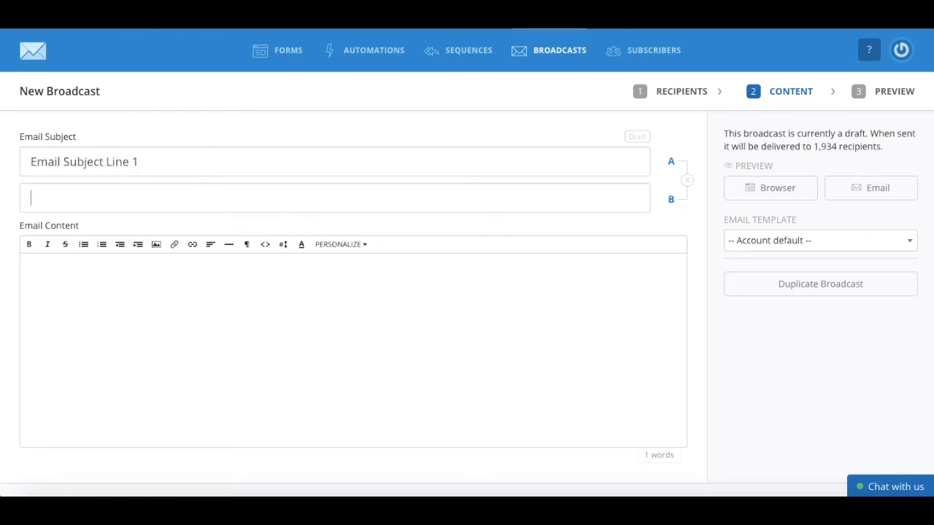
{"action": "type", "text": "Email Subject Line 2"}
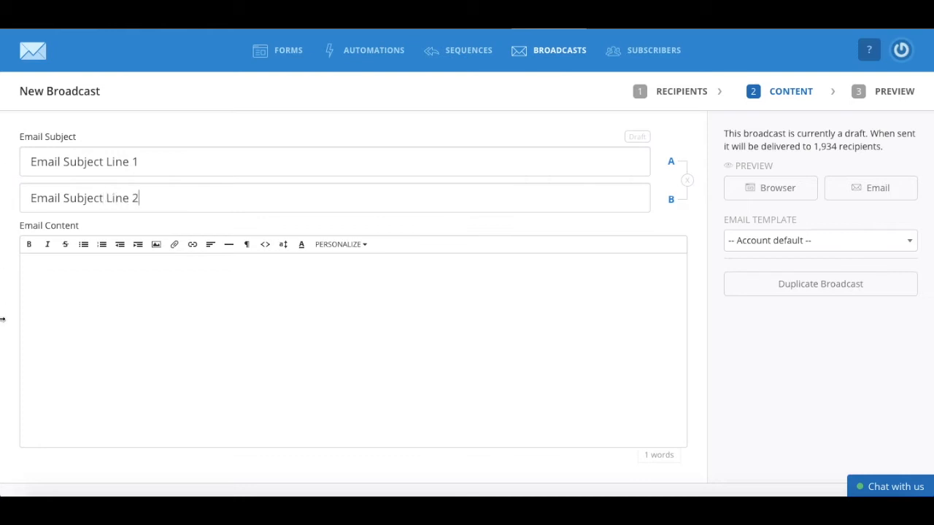
{"action": "type", "text": "Here is where you'll write your"}
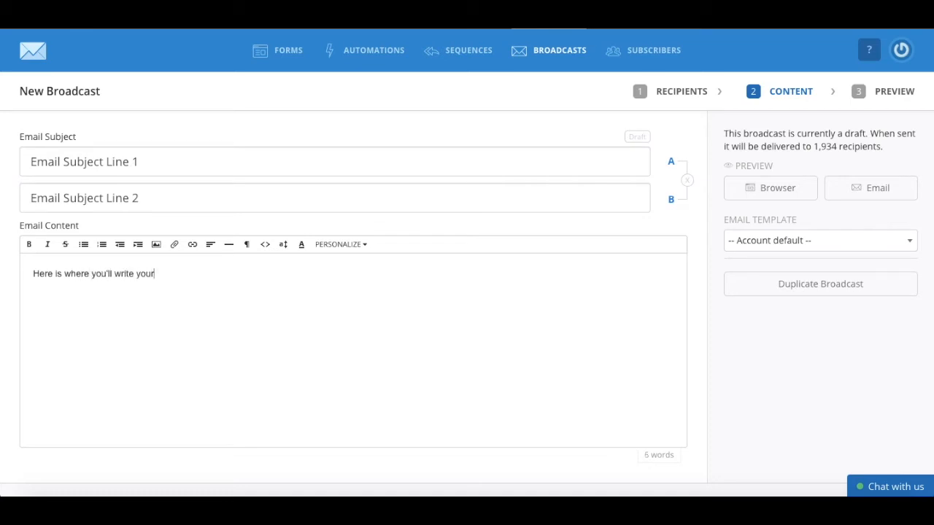
{"action": "type", "text": "e-mail"}
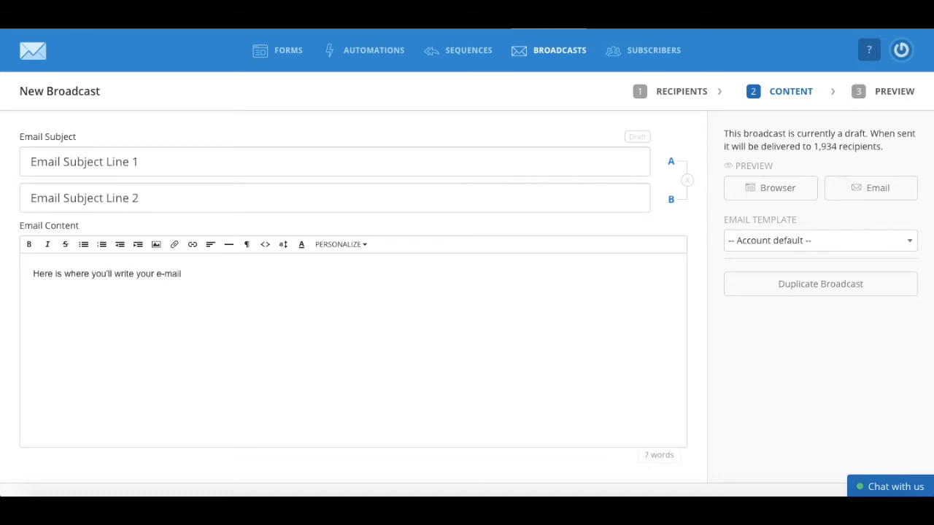
{"action": "scroll", "scroll_direction": "down", "scroll_amount": 3}
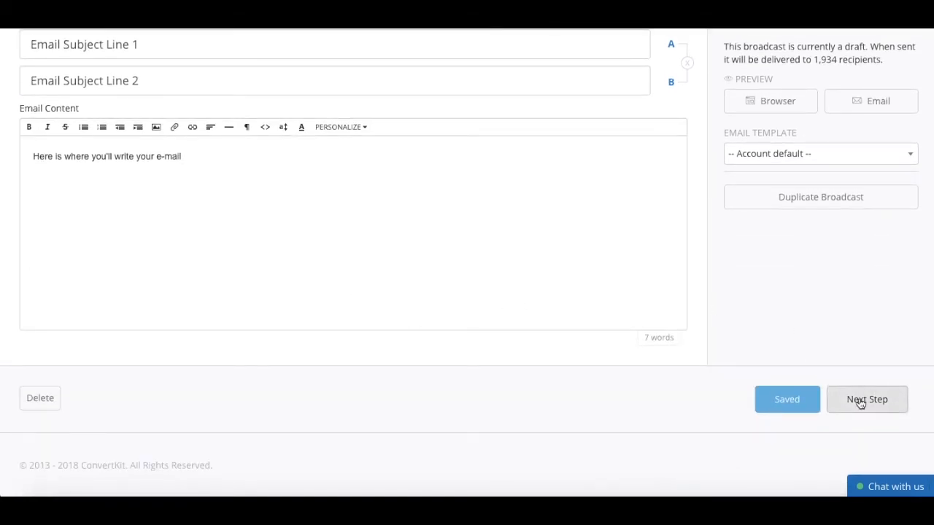
{"action": "left_click", "coordinate": [866, 399]}
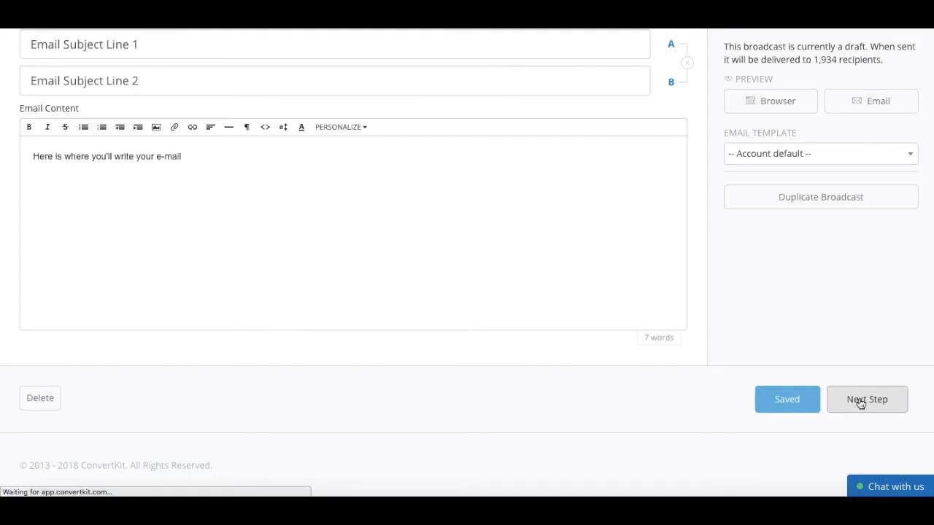
{"action": "left_click", "coordinate": [867, 399]}
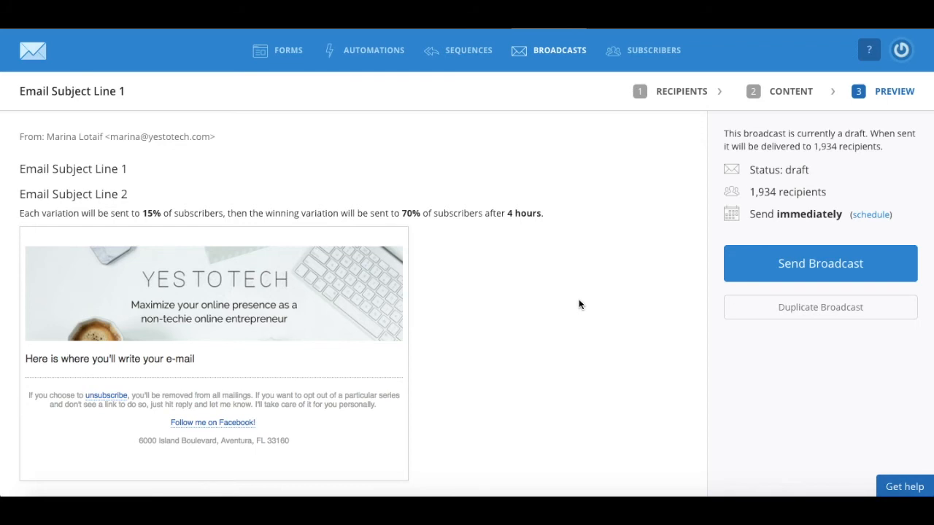
{"action": "mouse_move", "coordinate": [145, 238]}
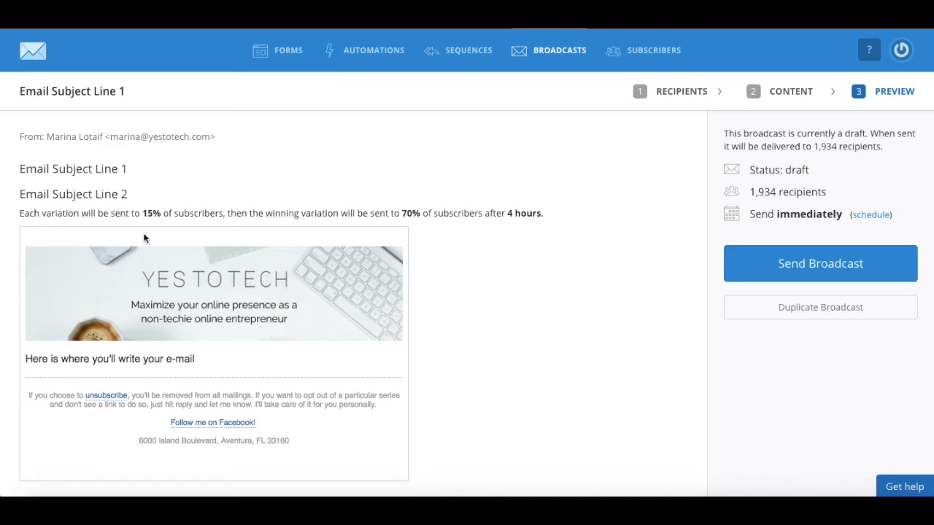
{"action": "mouse_move", "coordinate": [325, 186]}
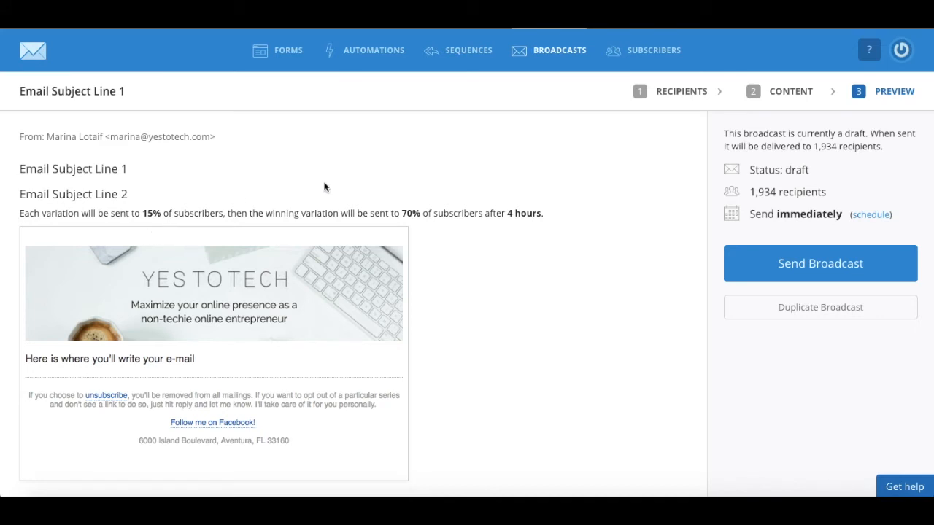
{"action": "mouse_move", "coordinate": [421, 241]}
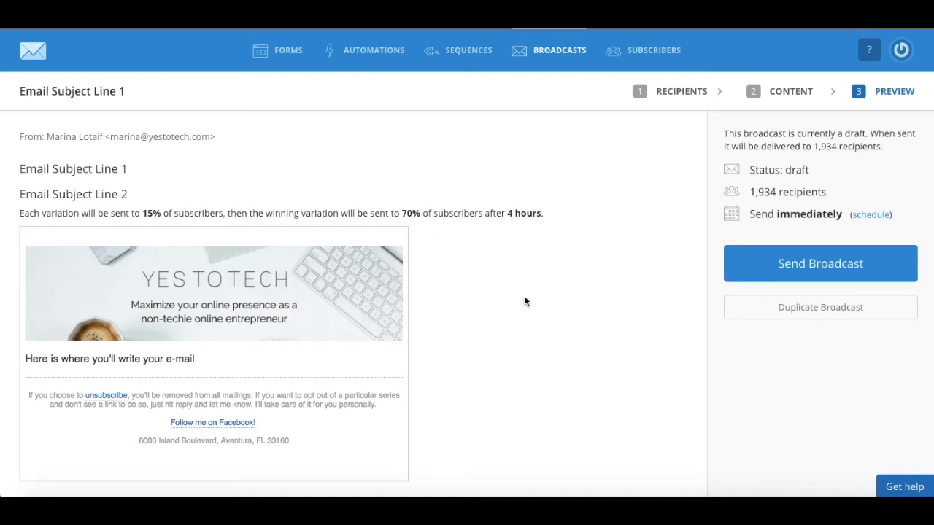
{"action": "mouse_move", "coordinate": [538, 235]}
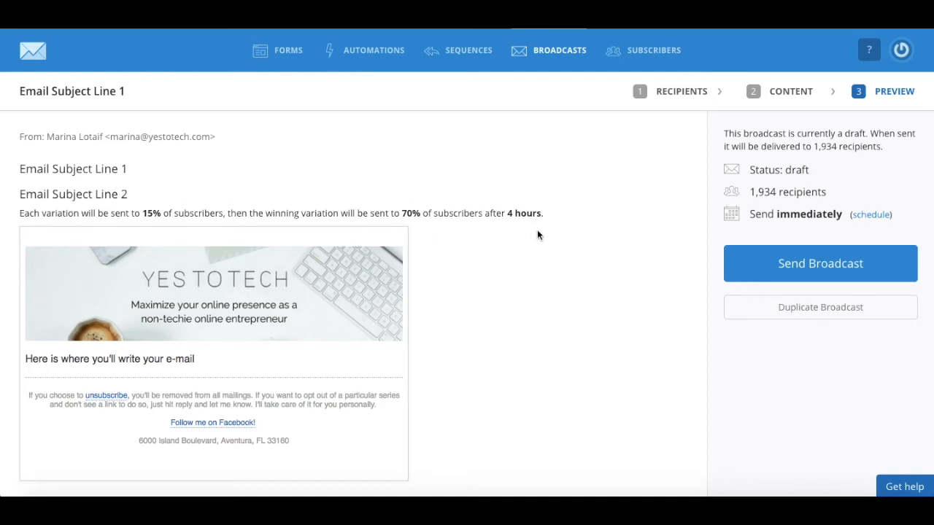
{"action": "mouse_move", "coordinate": [537, 267]}
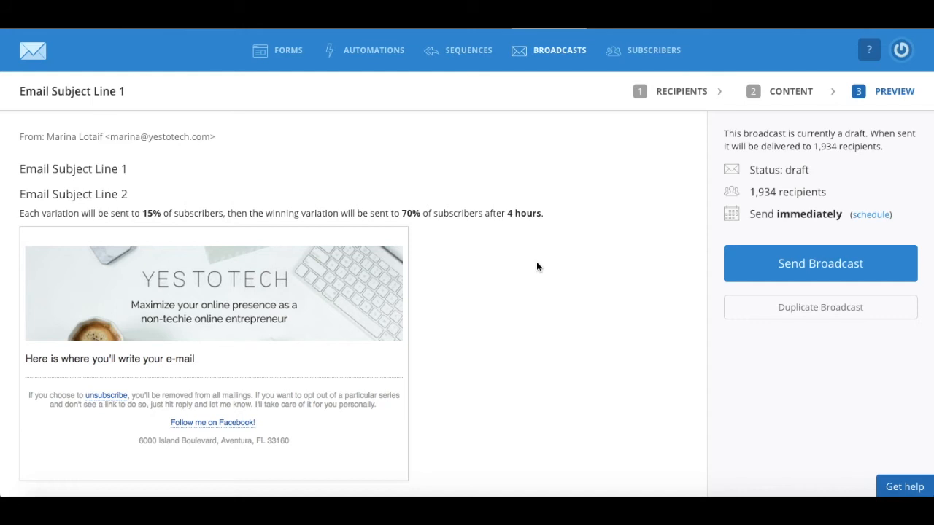
{"action": "mouse_move", "coordinate": [680, 284]}
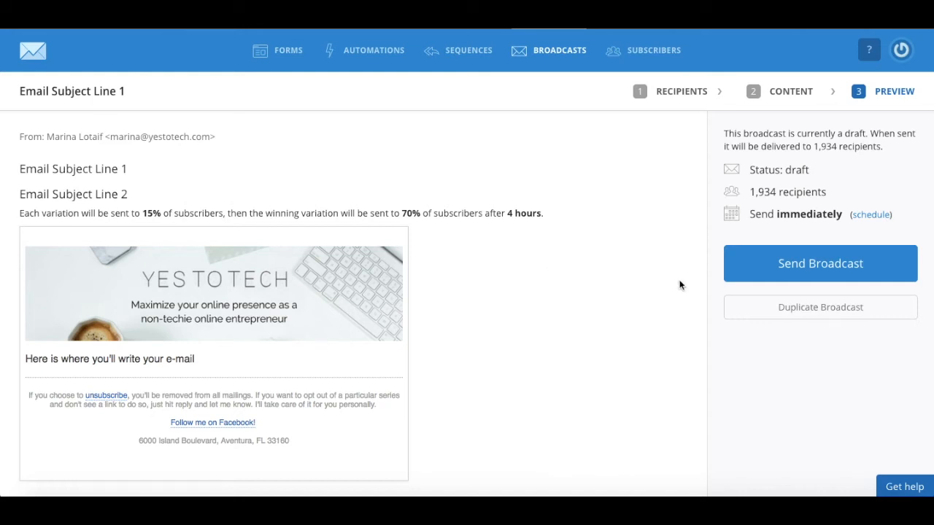
{"action": "mouse_move", "coordinate": [755, 270]}
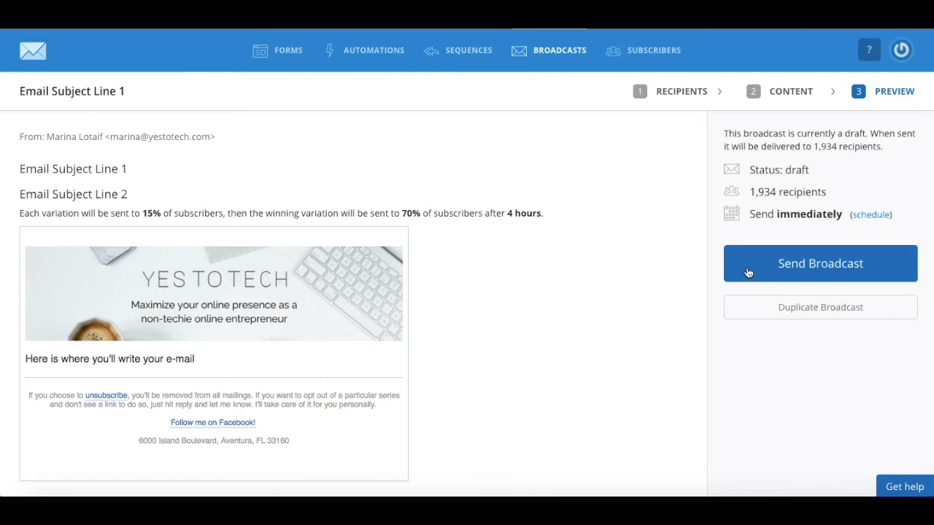
{"action": "mouse_move", "coordinate": [732, 257]}
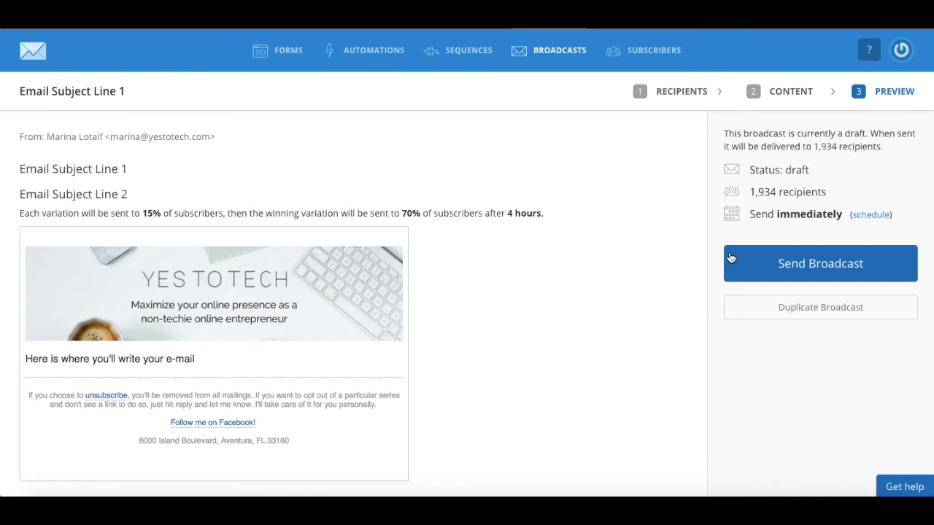
{"action": "mouse_move", "coordinate": [871, 214]}
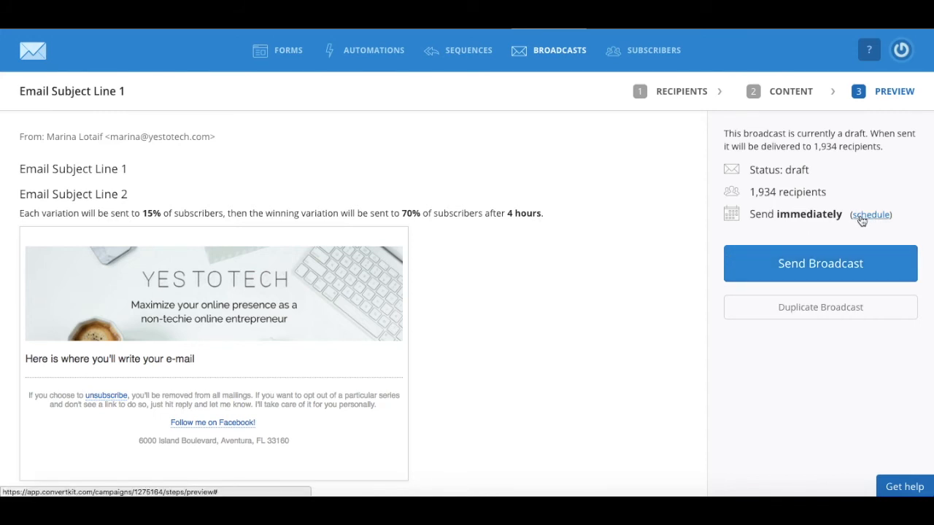
Step: Schedule the broadcast for May 24 at 10:00 AM Eastern
{"action": "left_click", "coordinate": [870, 215]}
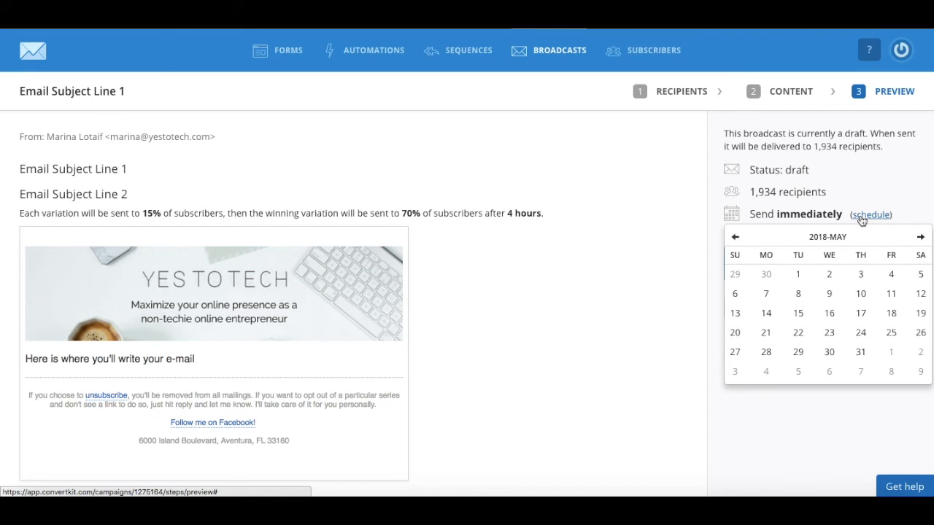
{"action": "mouse_move", "coordinate": [860, 313]}
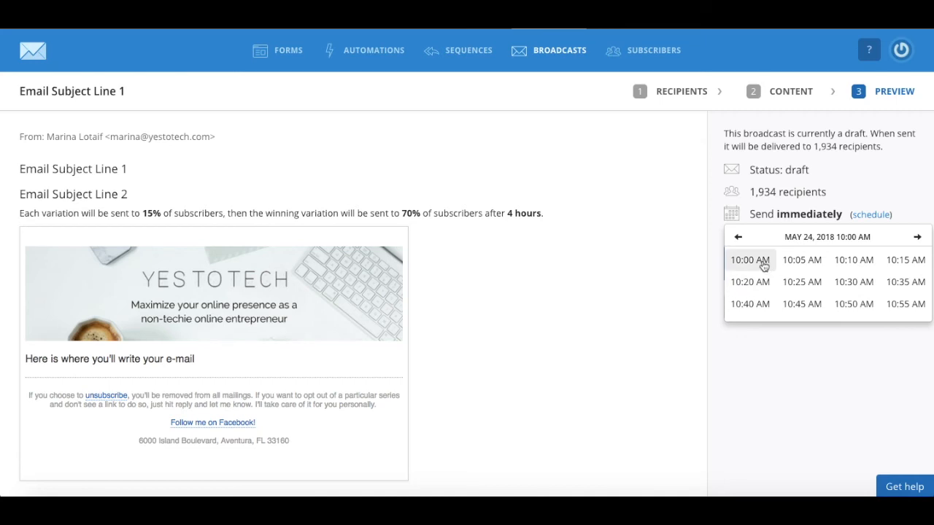
{"action": "left_click", "coordinate": [749, 260]}
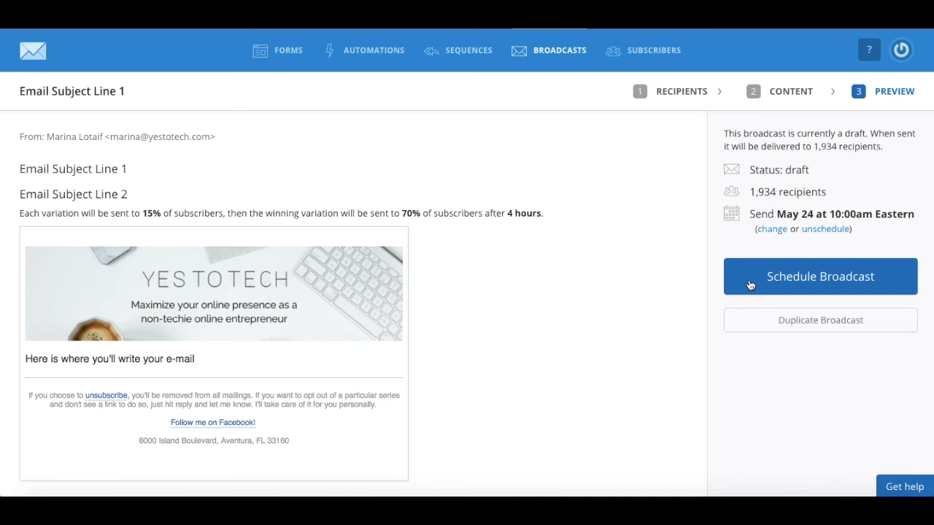
{"action": "mouse_move", "coordinate": [545, 299]}
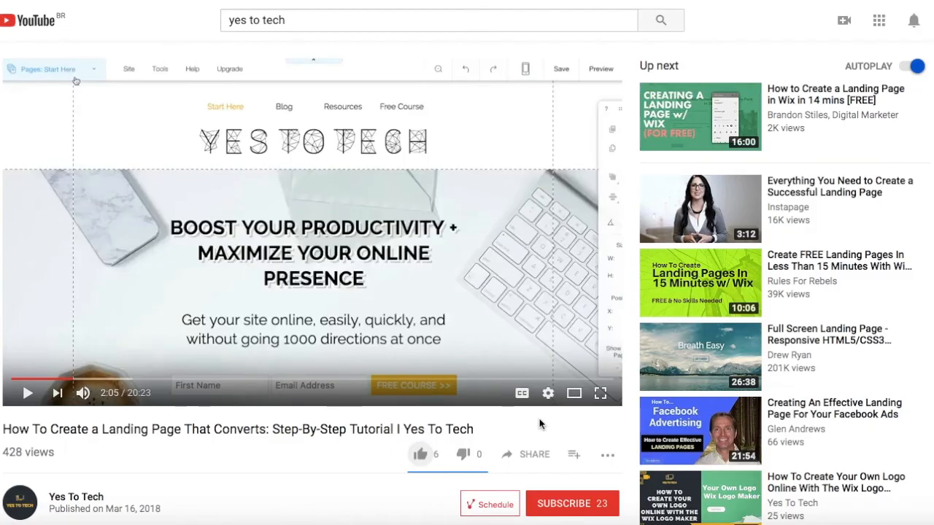
Step: Like the landing page tutorial, view its Share link, and subscribe to Yes To Tech
{"action": "left_click", "coordinate": [420, 454]}
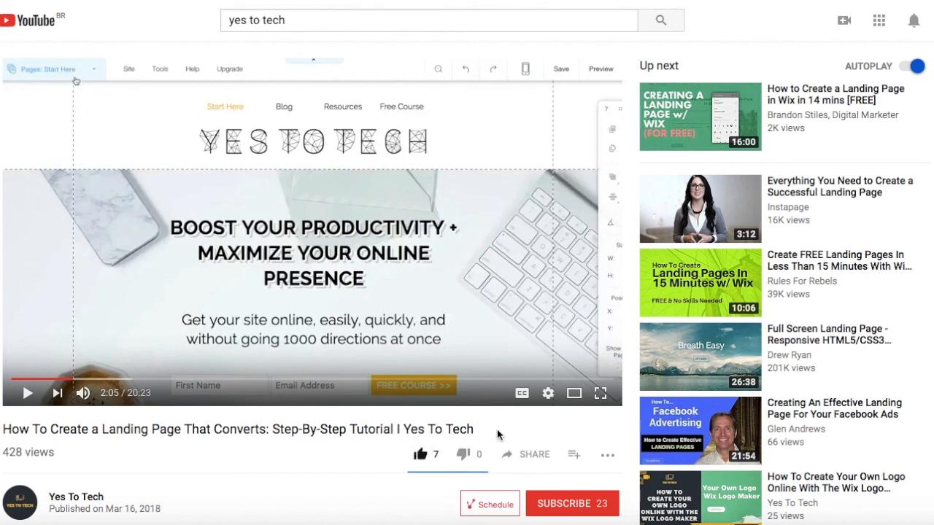
{"action": "left_click", "coordinate": [534, 453]}
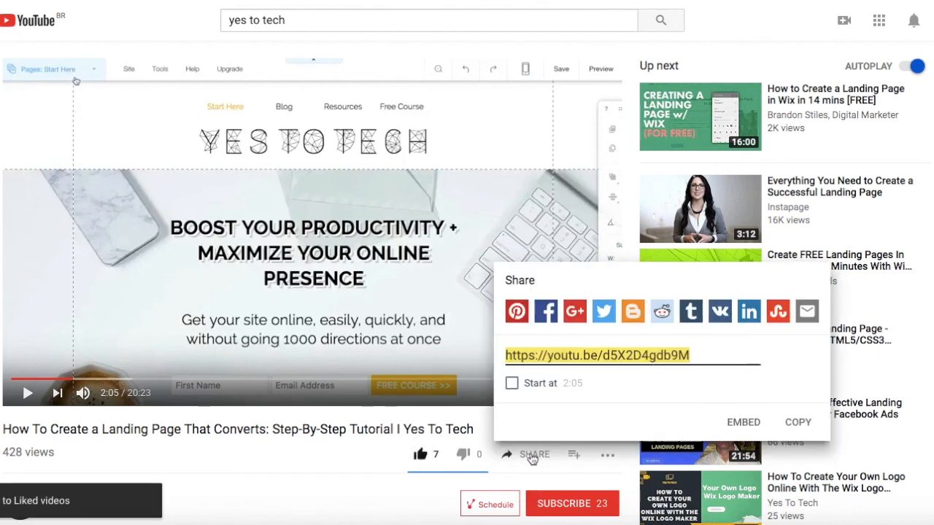
{"action": "left_click", "coordinate": [533, 455]}
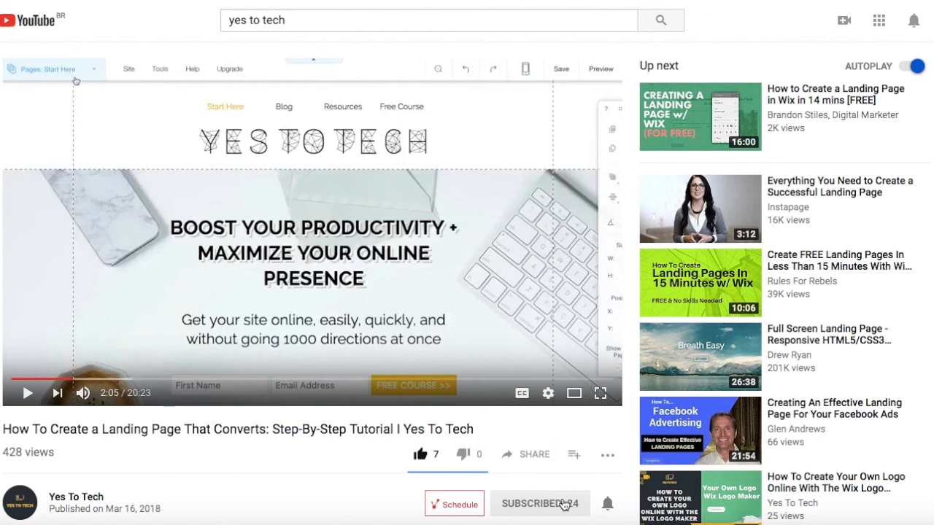